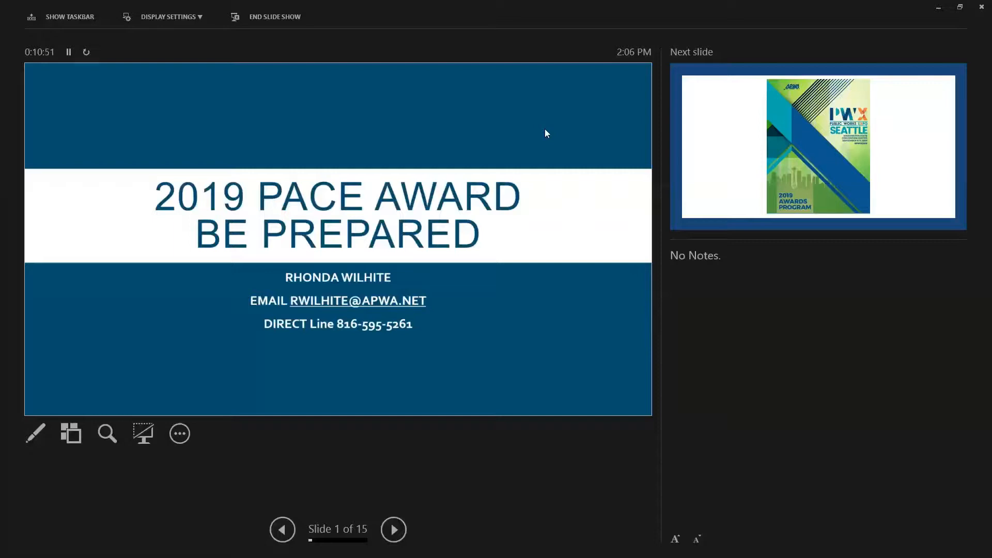
mouse_move(509, 337)
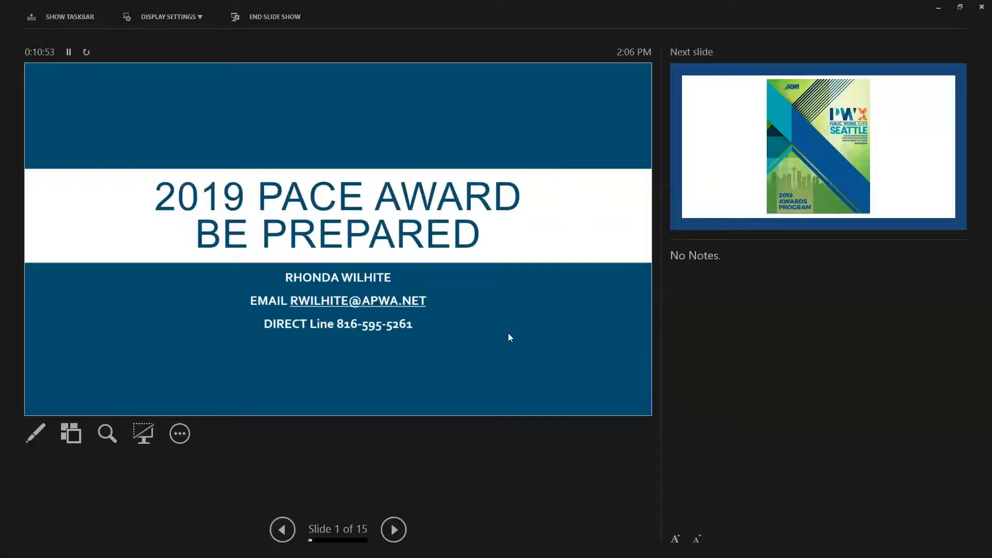
mouse_move(436, 510)
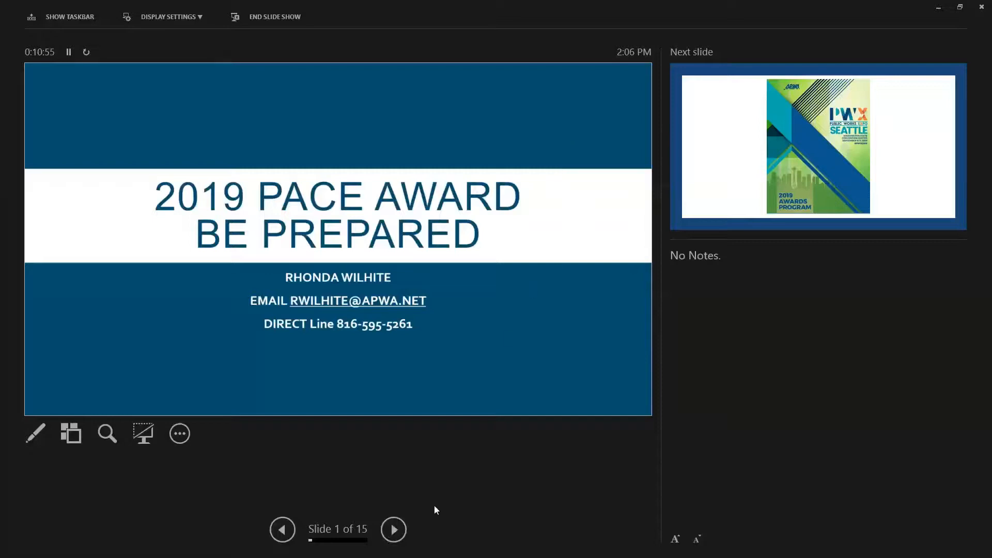
Advance from the 2019 PACE Award title slide to slide 2, the PWX Seattle Awards Program cover
click(393, 530)
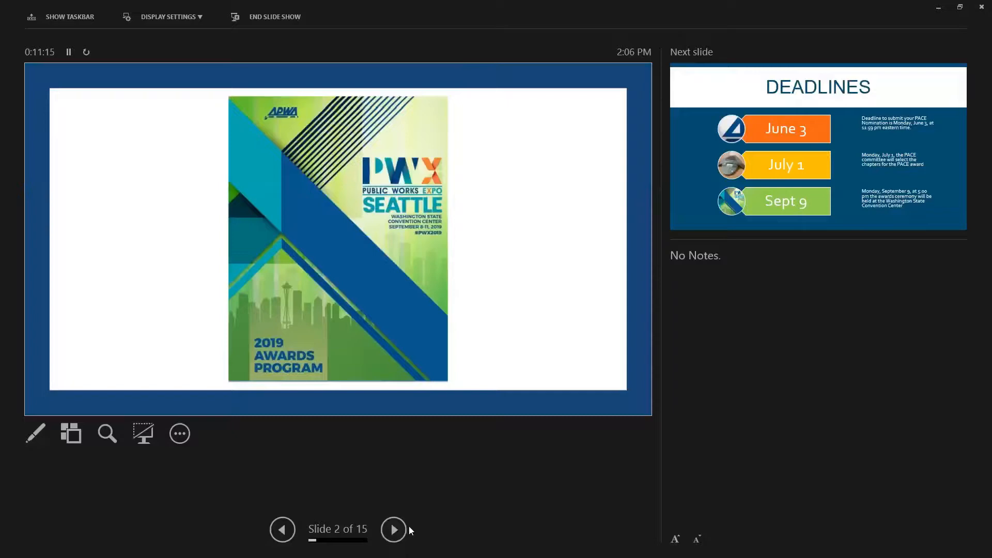
Advance to slide 3, Deadlines, listing June 3, July 1 and Sept 9
click(393, 529)
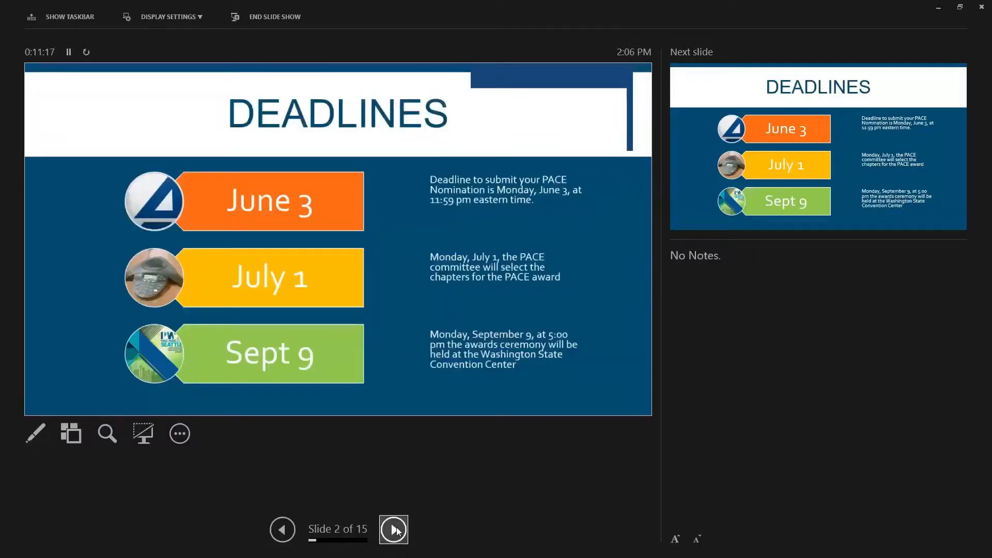
click(393, 529)
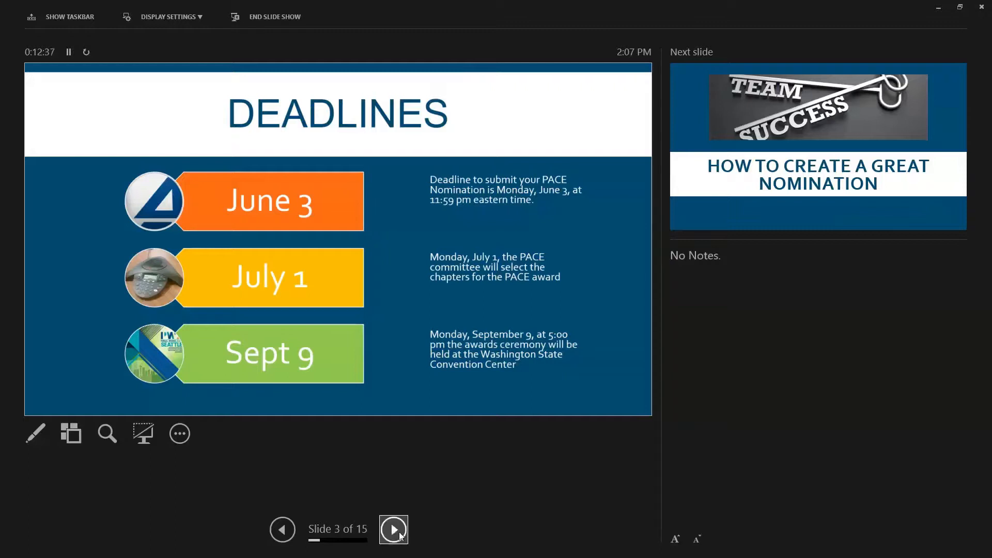
Advance to slide 4, How to Create a Great Nomination
click(392, 530)
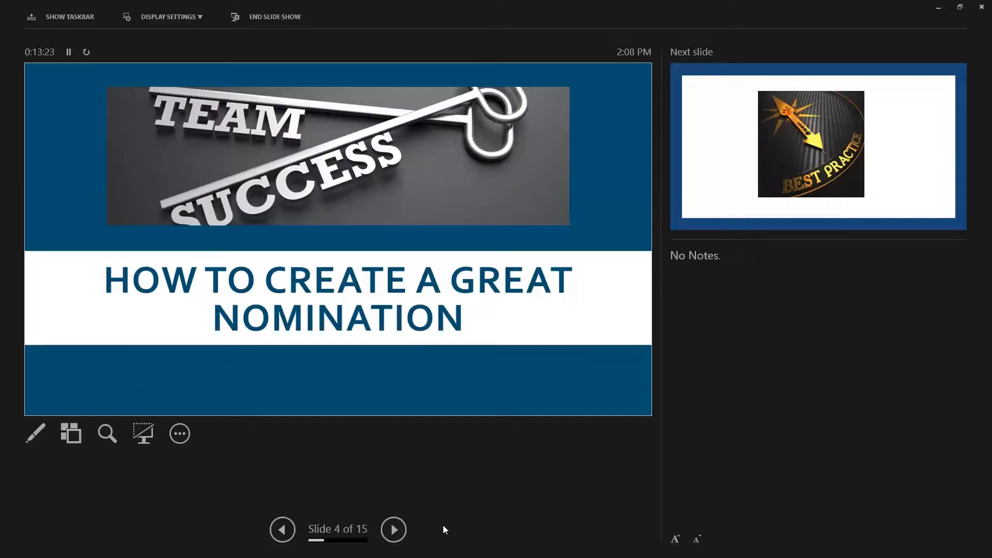
mouse_move(425, 489)
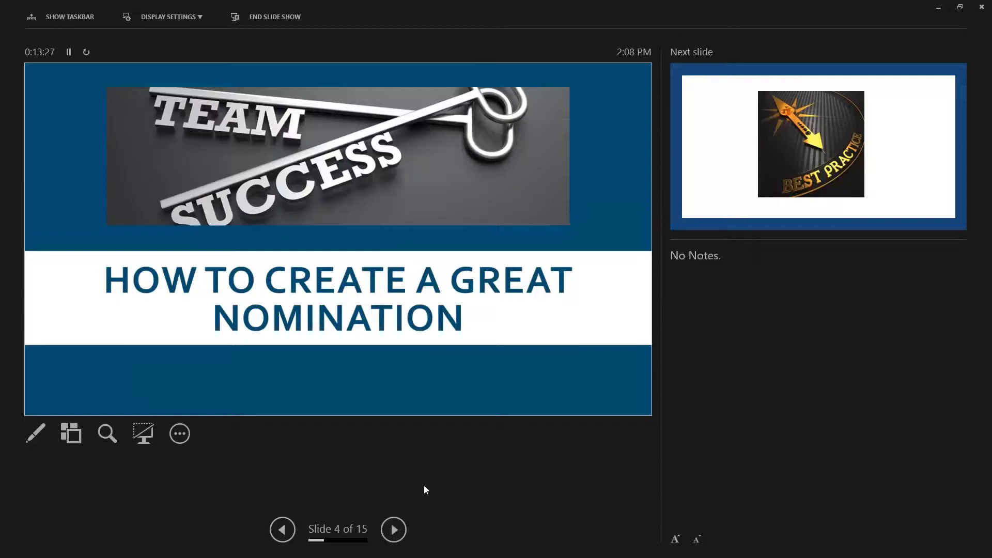
mouse_move(484, 488)
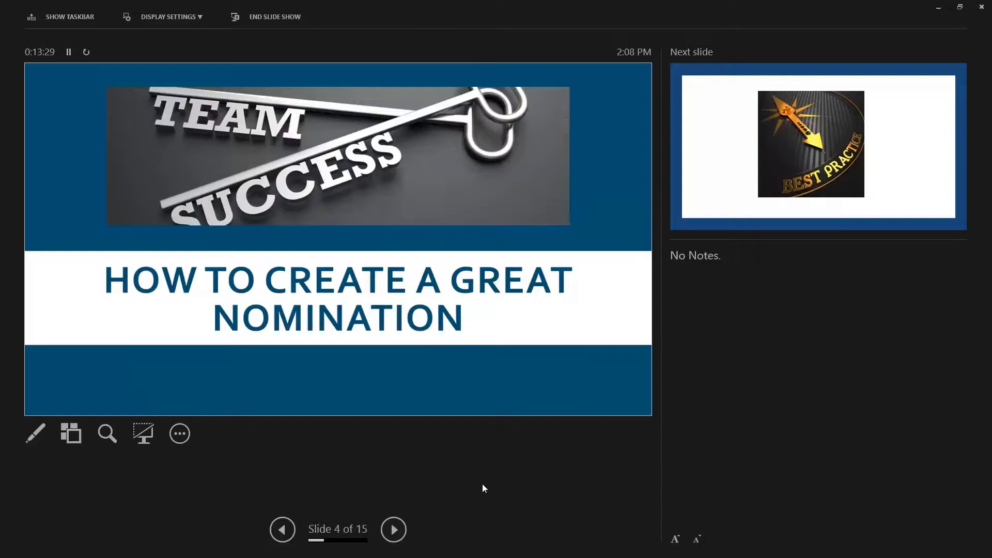
mouse_move(961, 337)
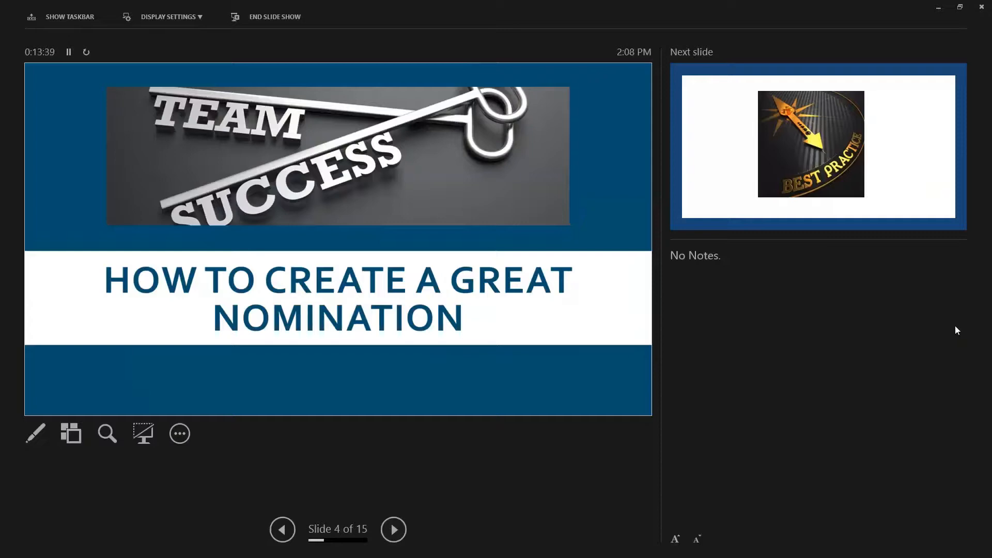
mouse_move(957, 304)
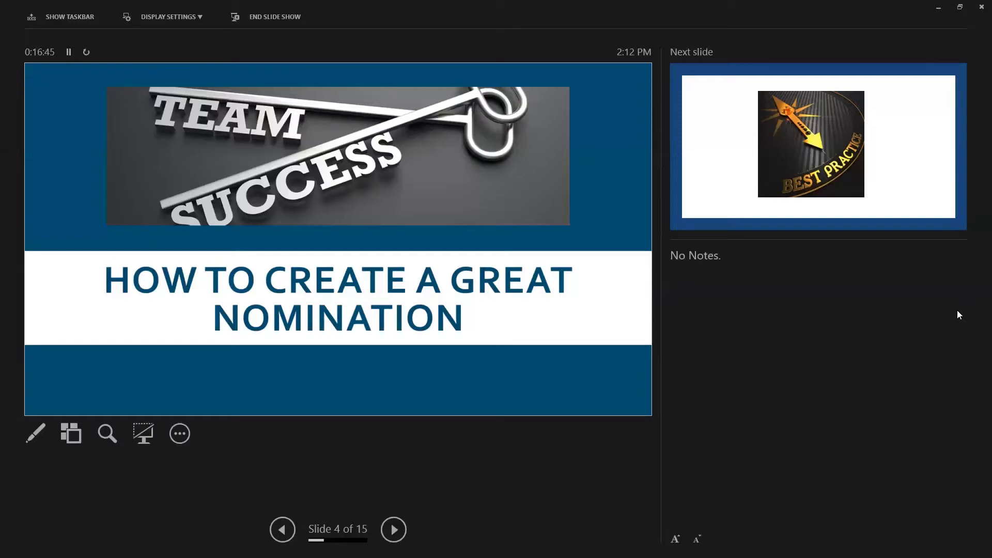
mouse_move(487, 541)
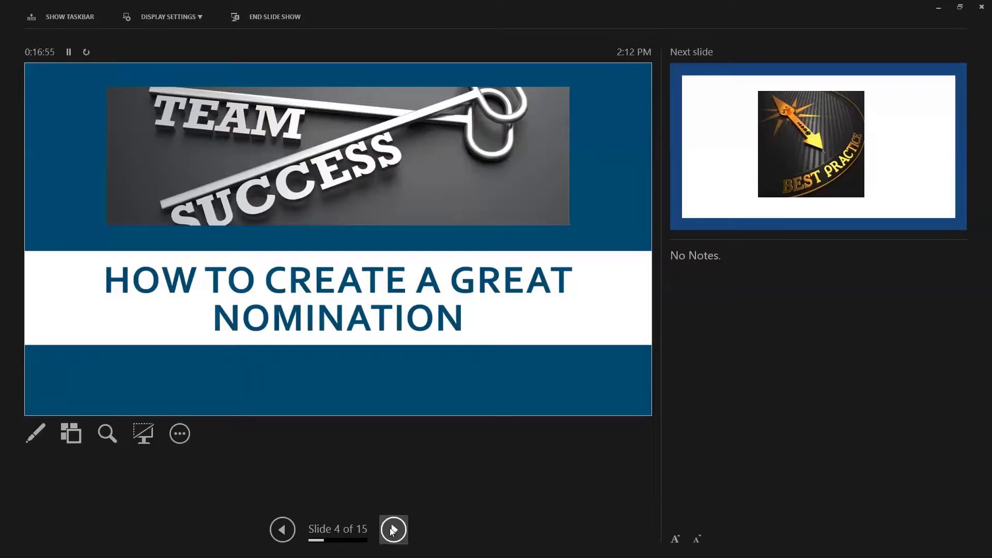
Advance to slide 5 of 15, the Best Practice compass image
click(393, 529)
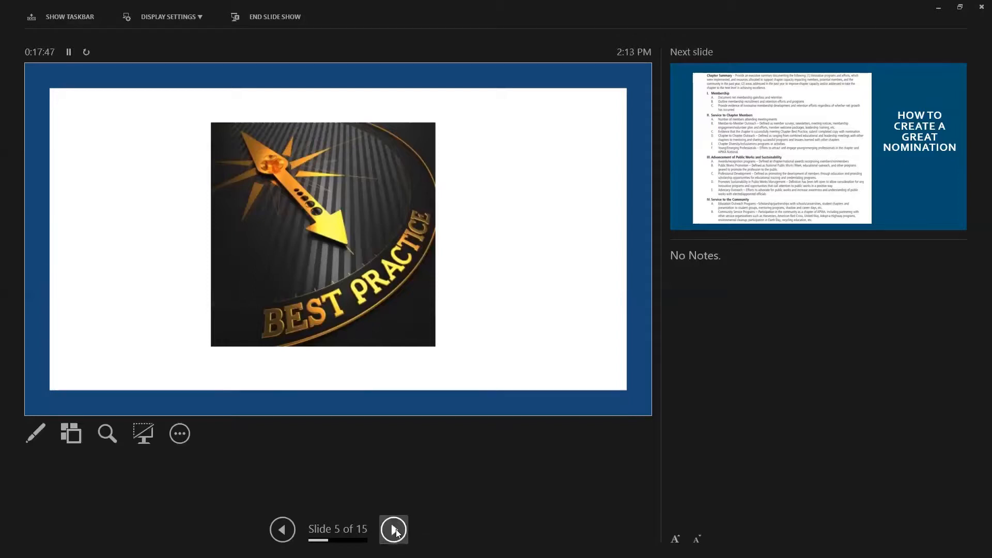
Advance to slide 6, the chapter summary outline beside the Great Nomination heading
click(393, 529)
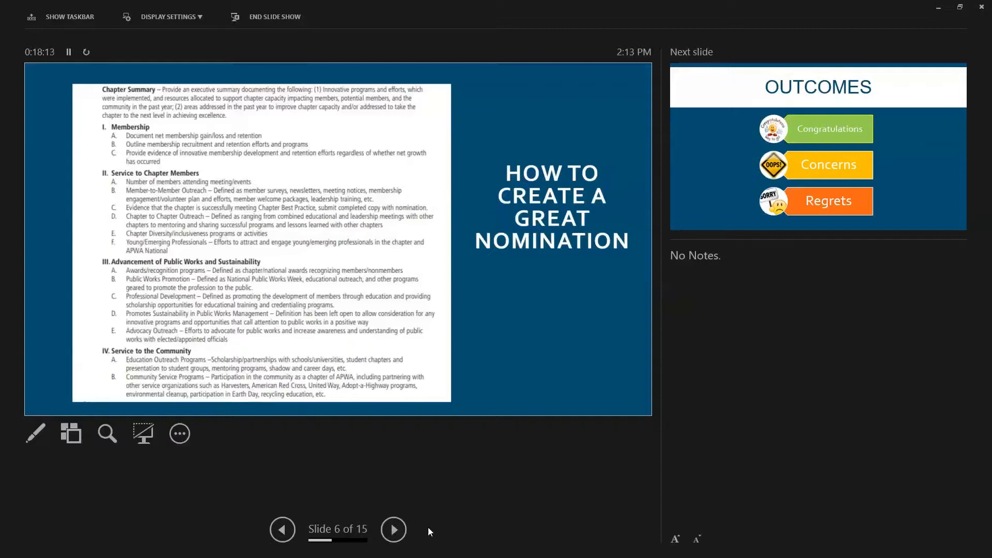
mouse_move(378, 513)
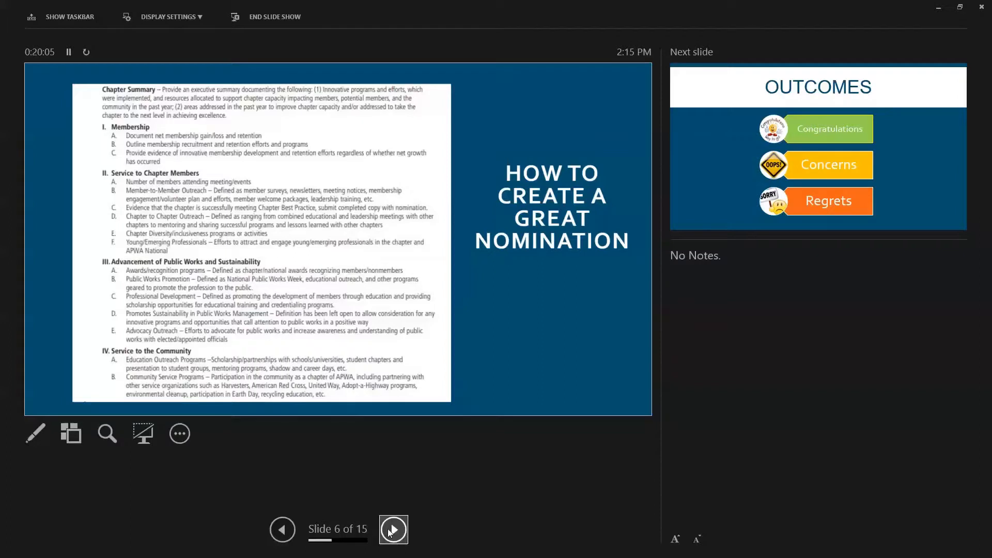
Advance to slide 7, Outcomes: Congratulations, Concerns and Regrets
click(393, 530)
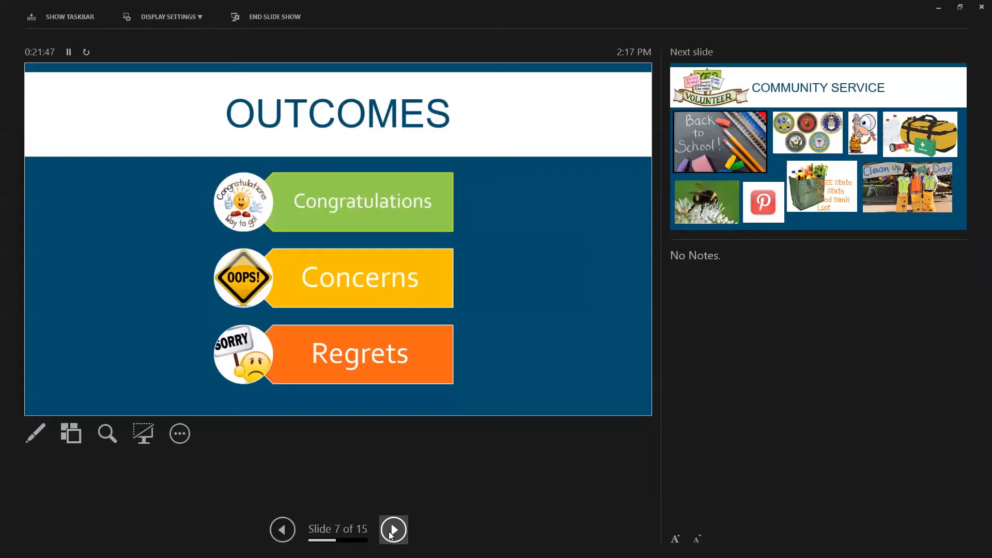
click(393, 529)
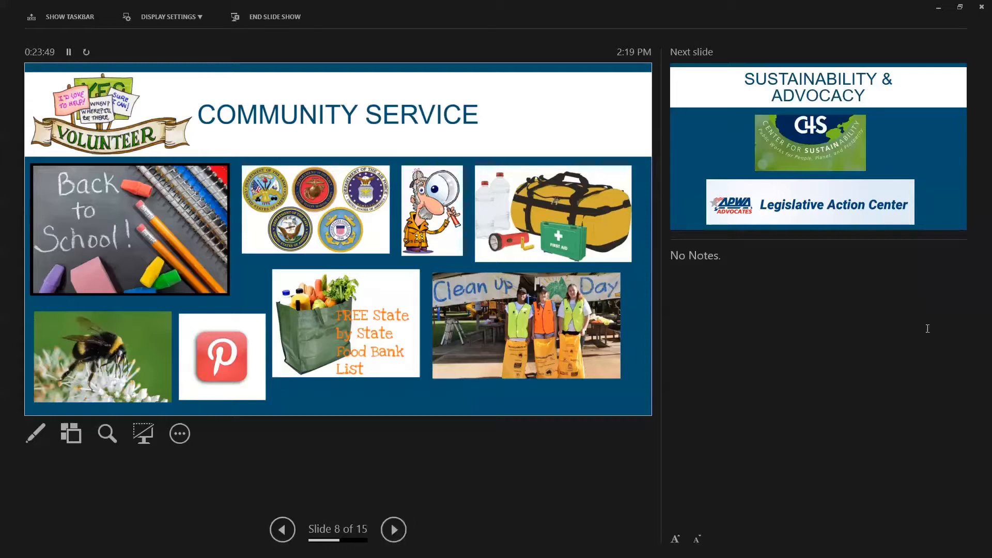
mouse_move(956, 325)
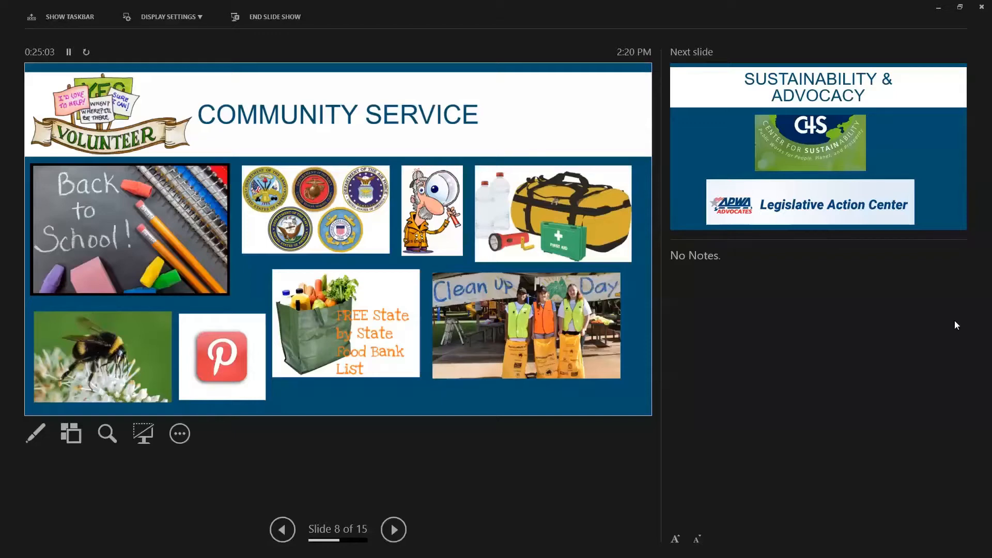
mouse_move(897, 305)
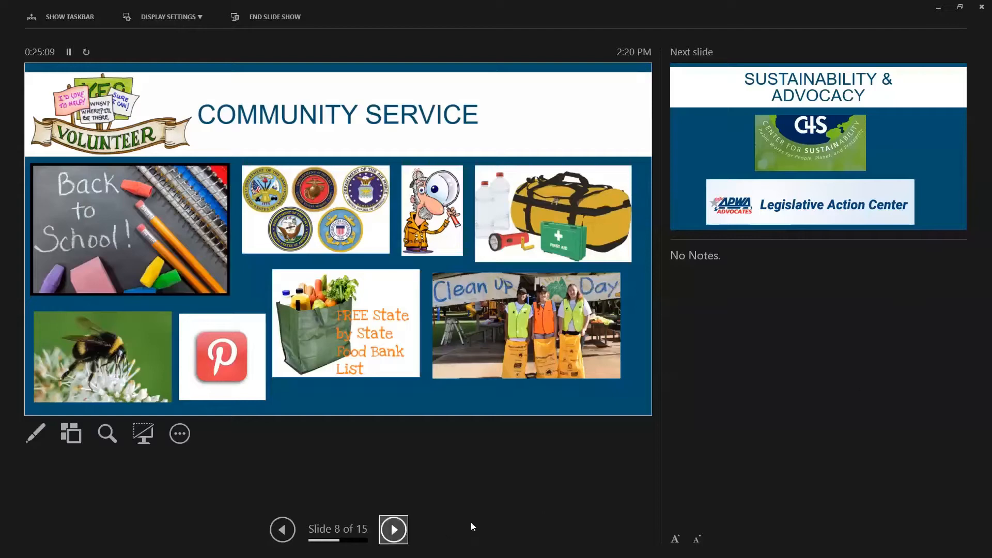
mouse_move(394, 529)
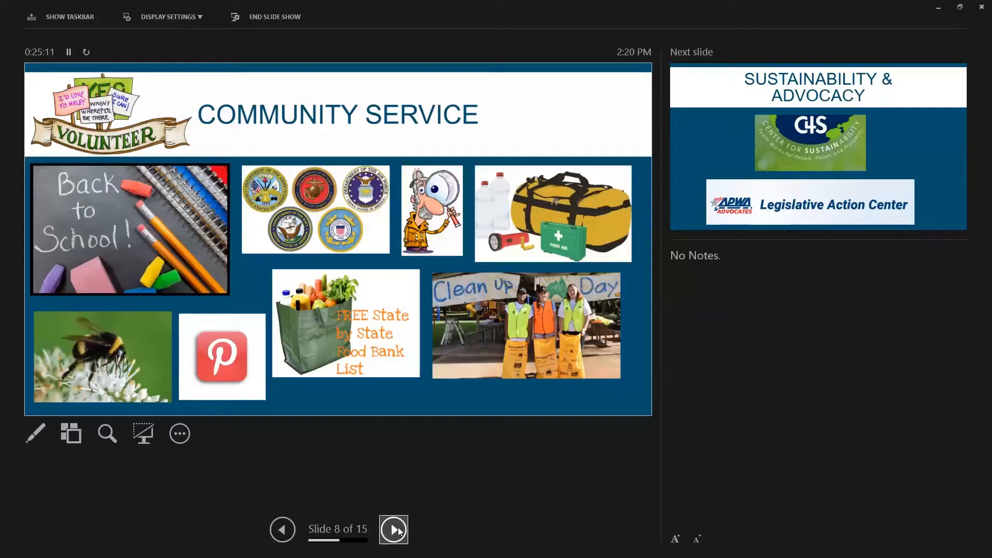
click(393, 530)
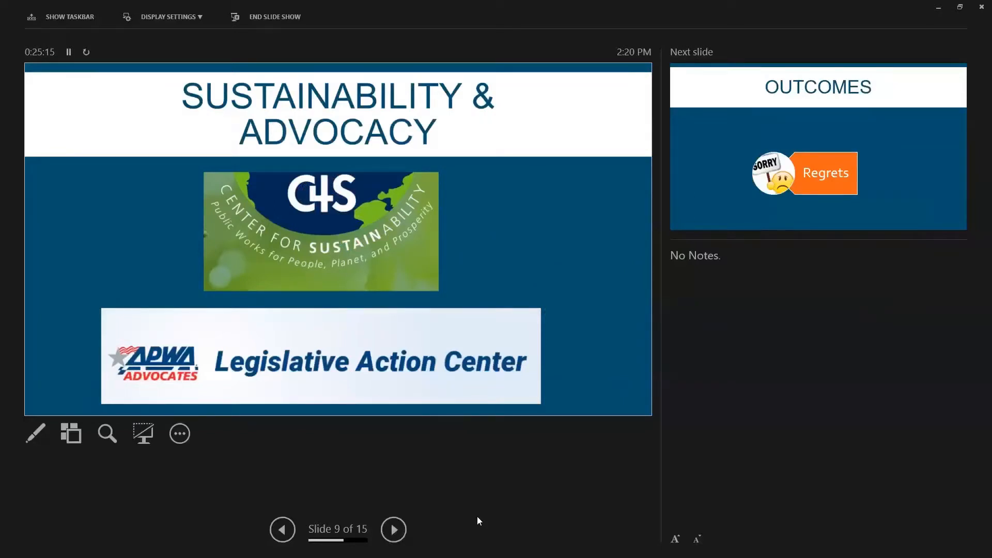
mouse_move(606, 53)
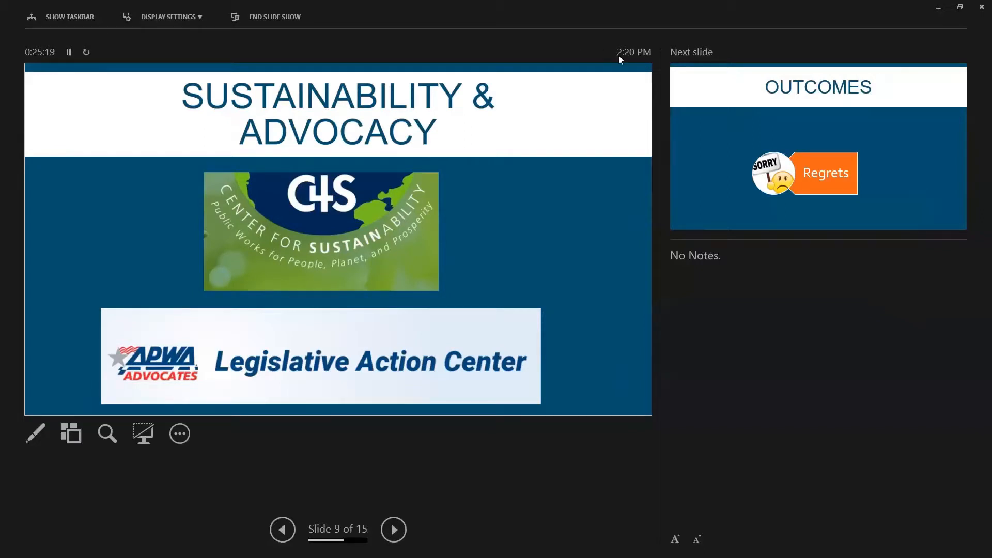
mouse_move(625, 241)
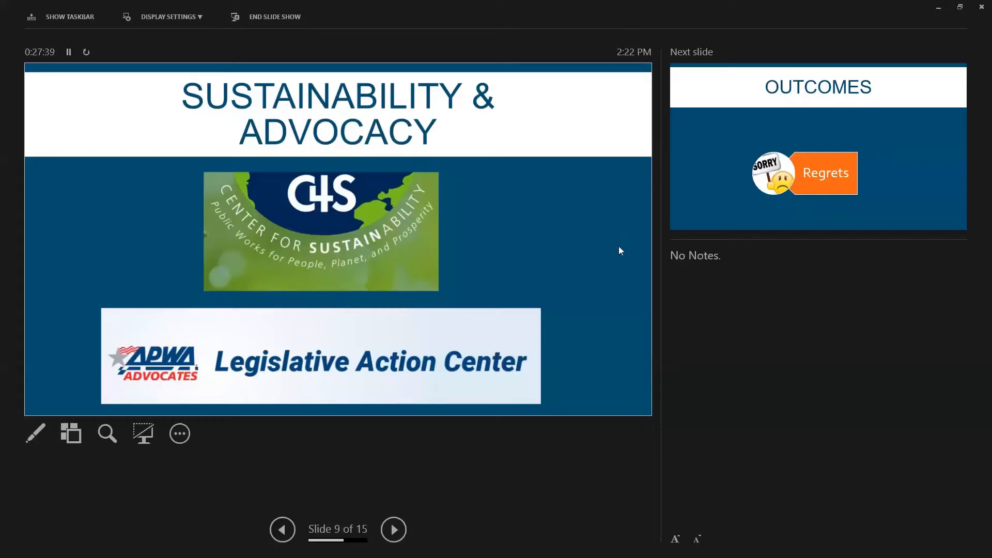
mouse_move(393, 529)
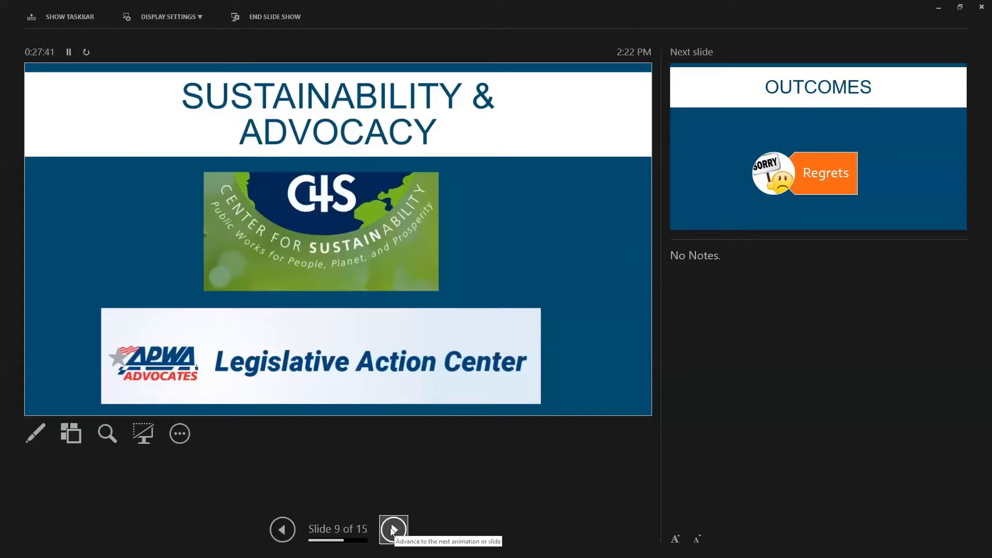
click(392, 529)
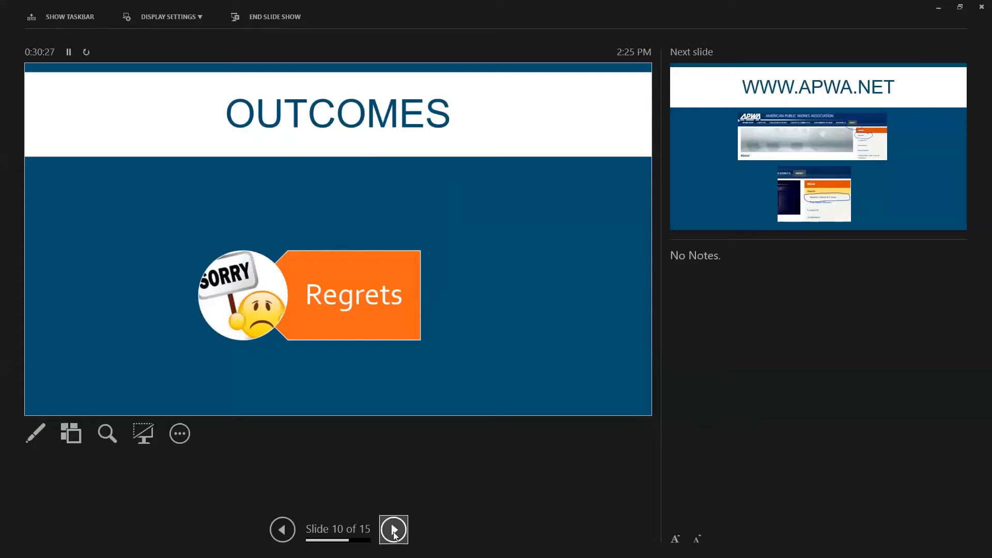
mouse_move(393, 529)
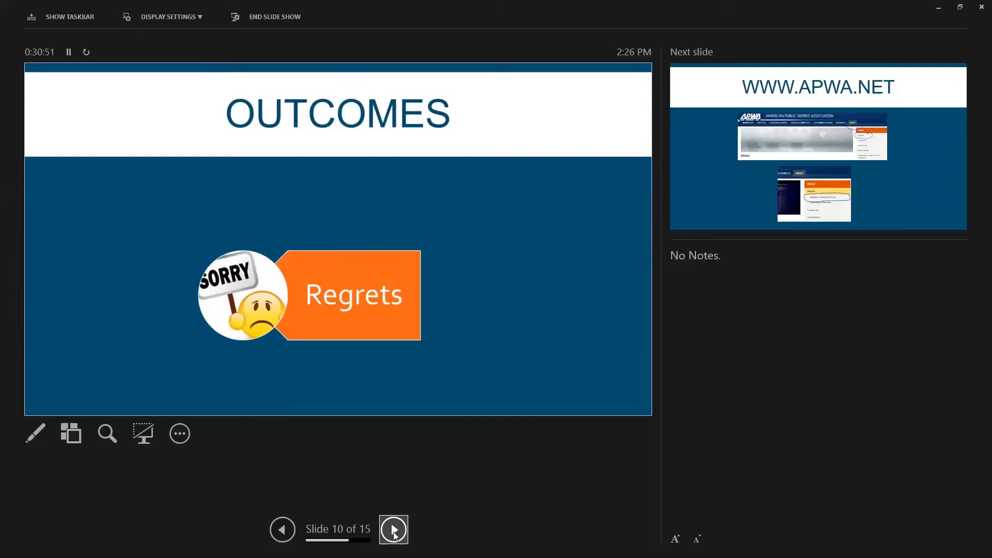
mouse_move(830, 538)
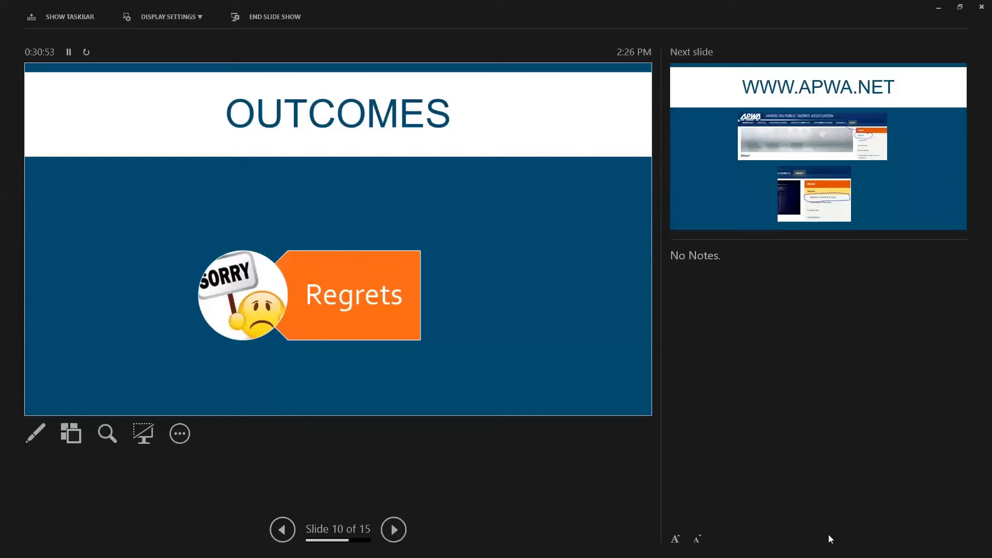
mouse_move(957, 321)
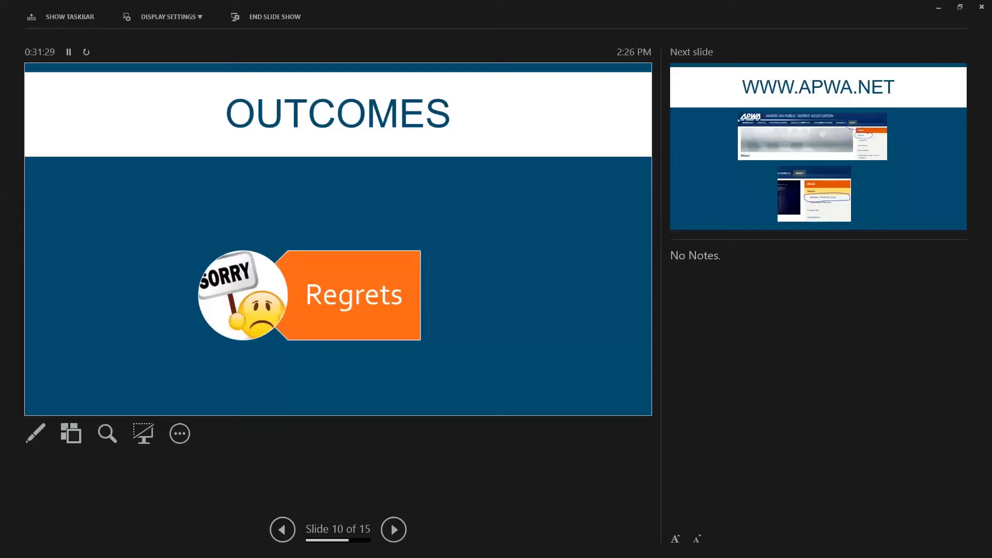
mouse_move(959, 318)
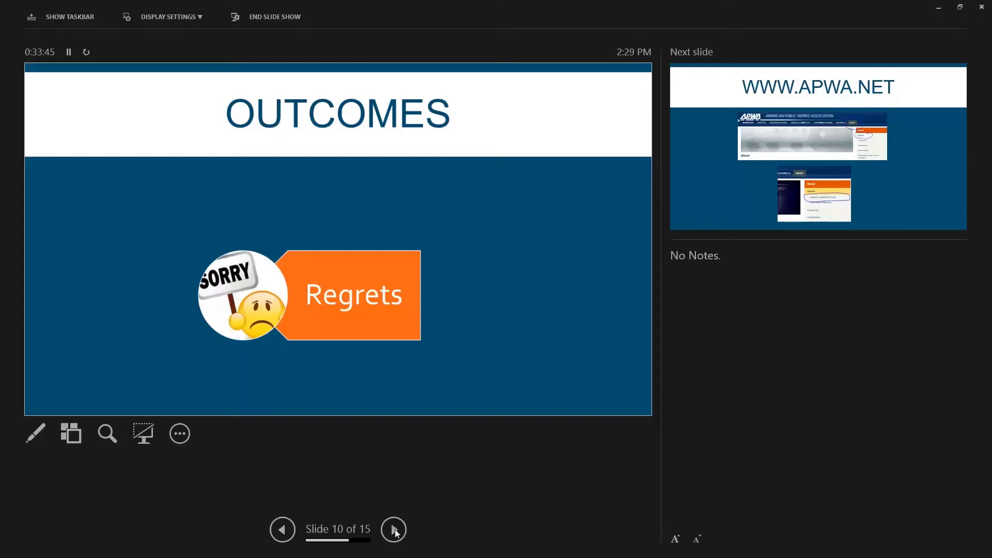
mouse_move(392, 529)
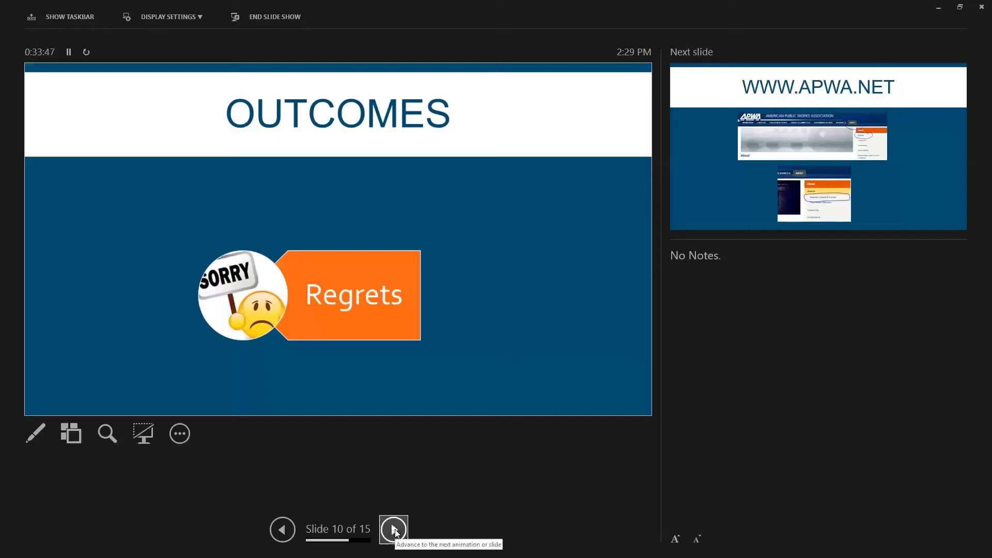
click(392, 529)
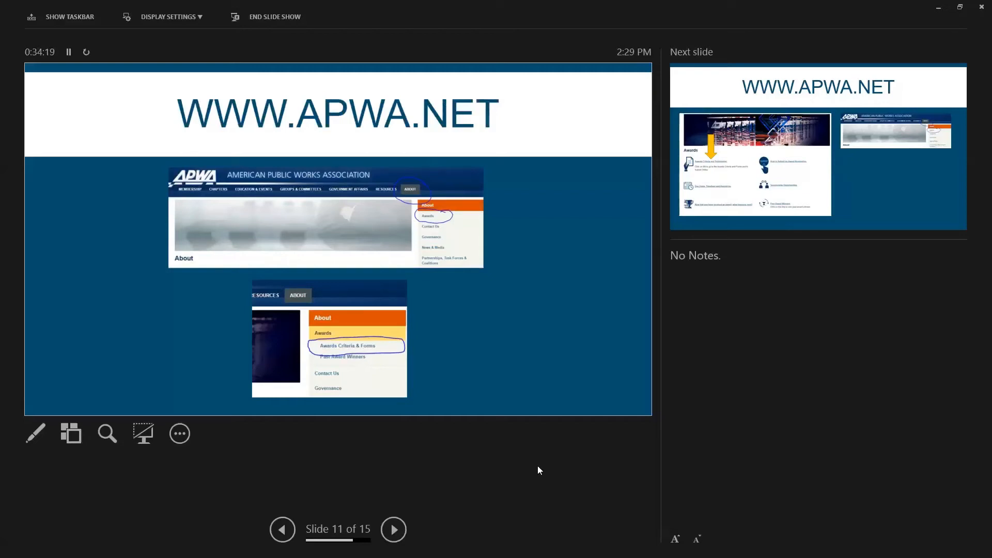
mouse_move(393, 529)
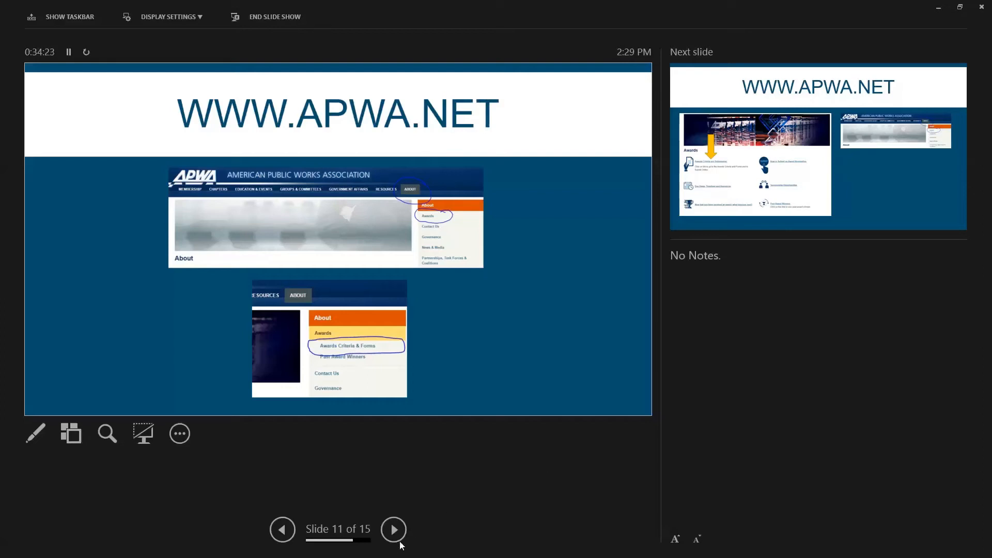
click(393, 530)
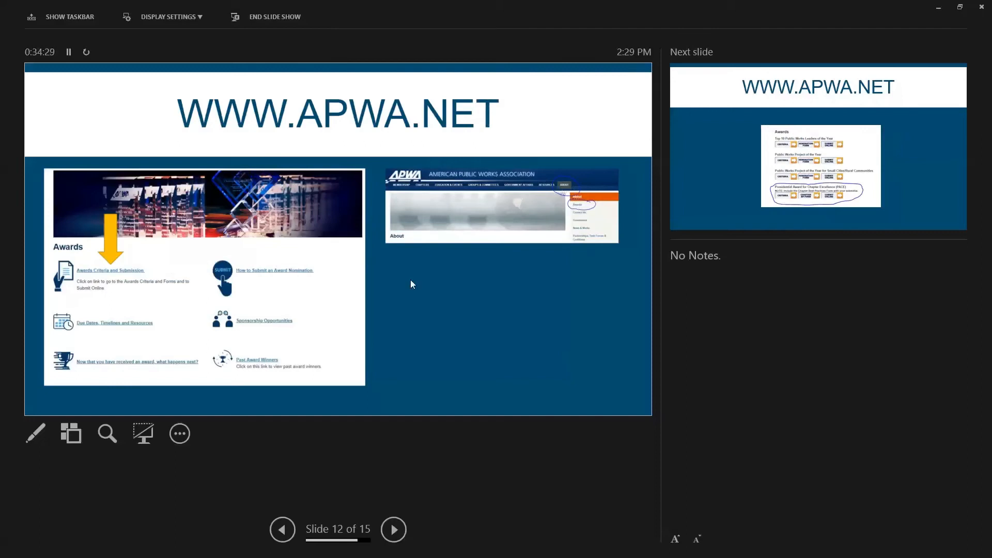
mouse_move(450, 366)
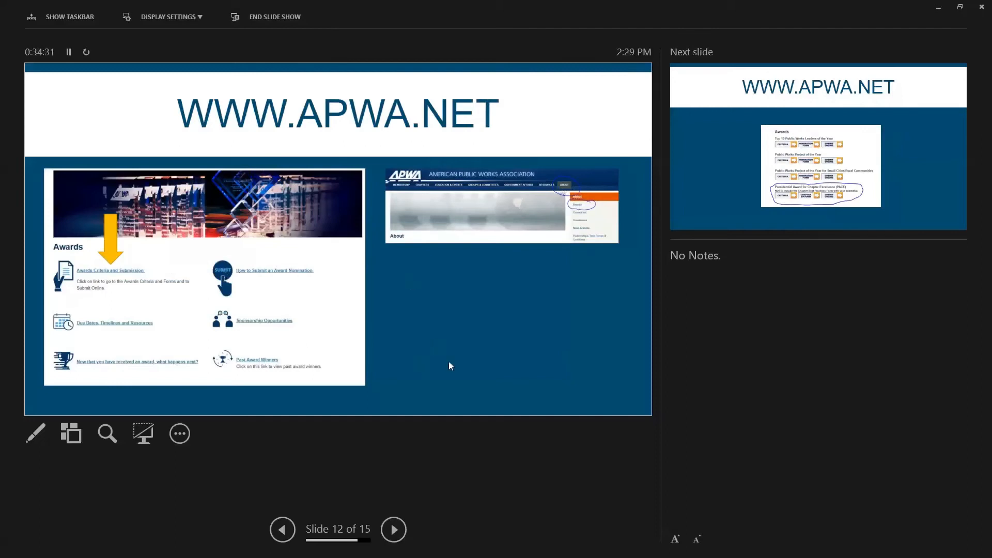
mouse_move(456, 354)
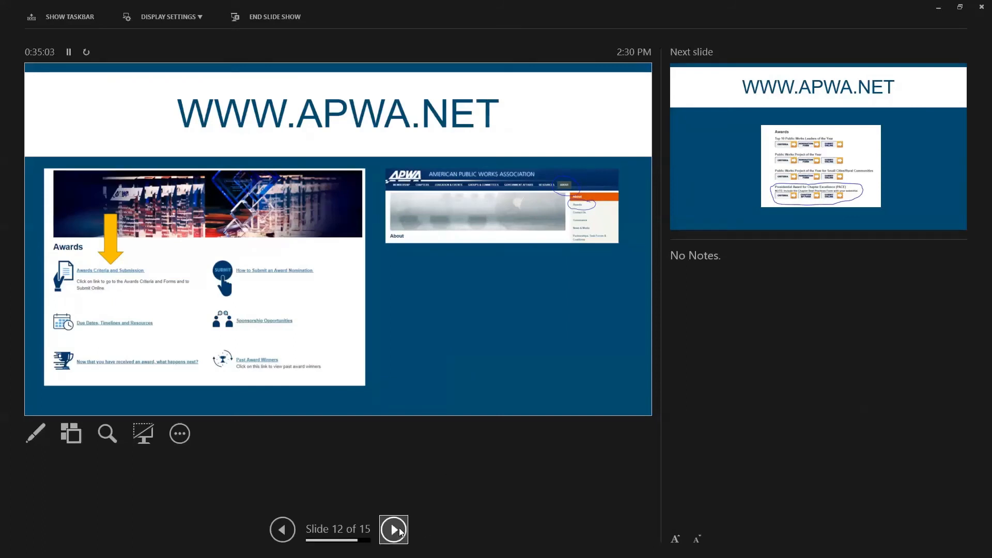
Advance to slide 13, the Awards list with the PACE nomination forms circled
click(393, 530)
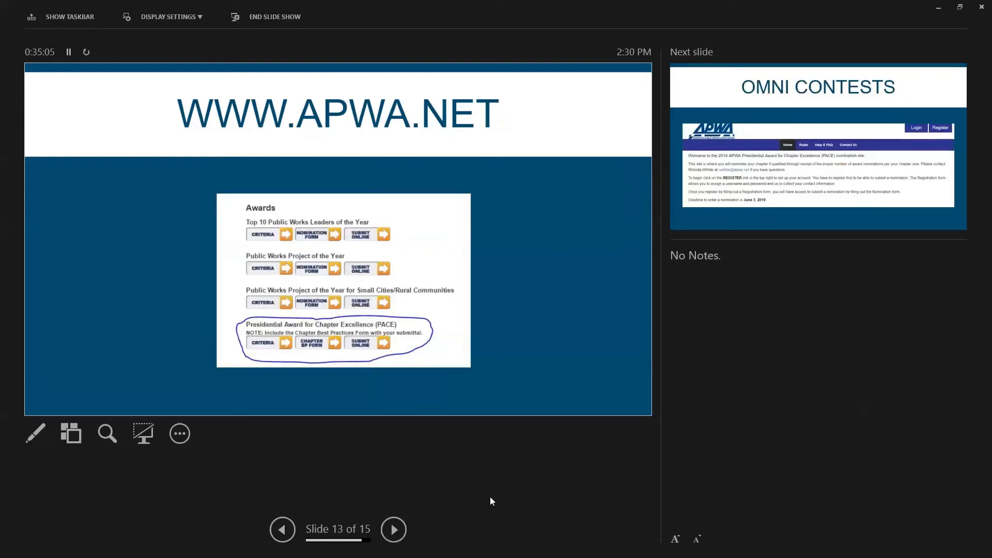
mouse_move(454, 409)
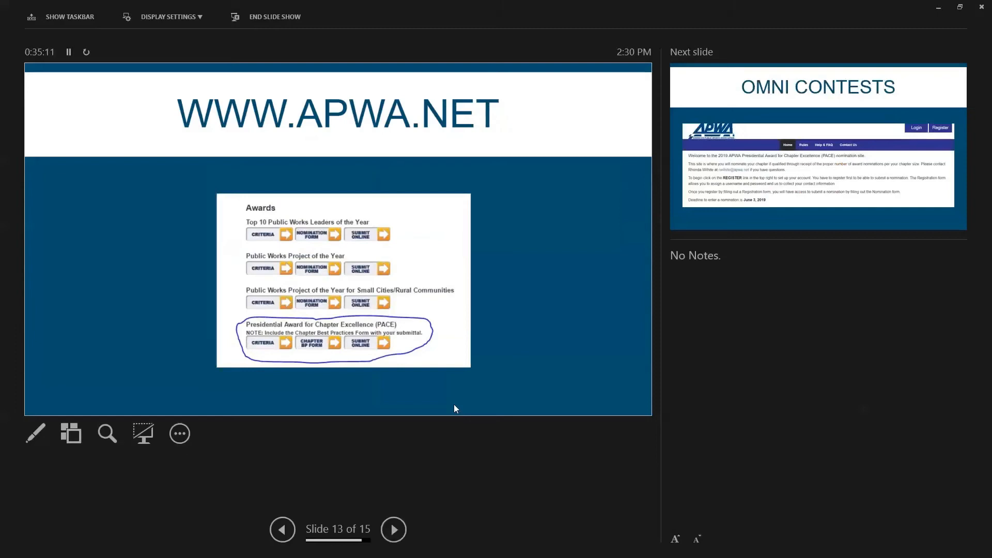
mouse_move(394, 359)
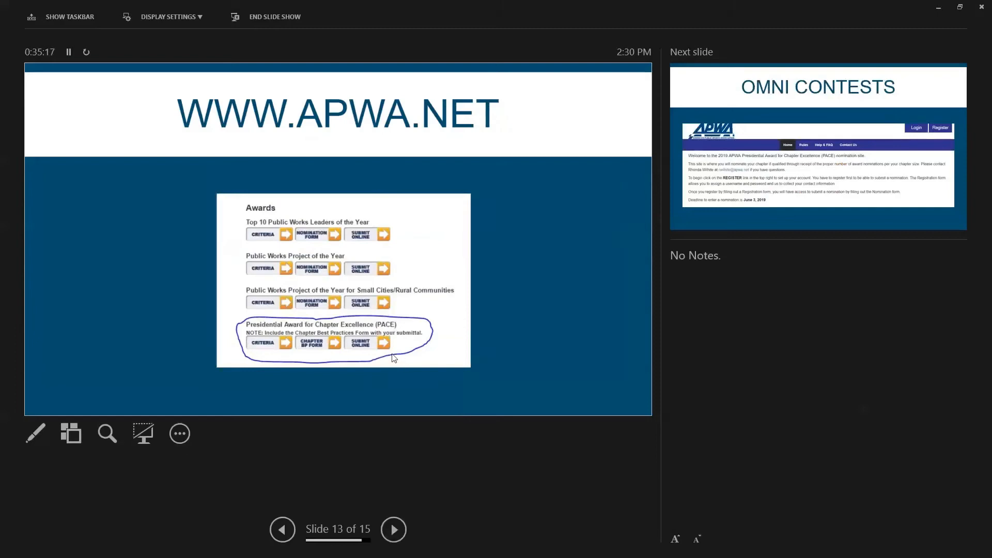
mouse_move(362, 349)
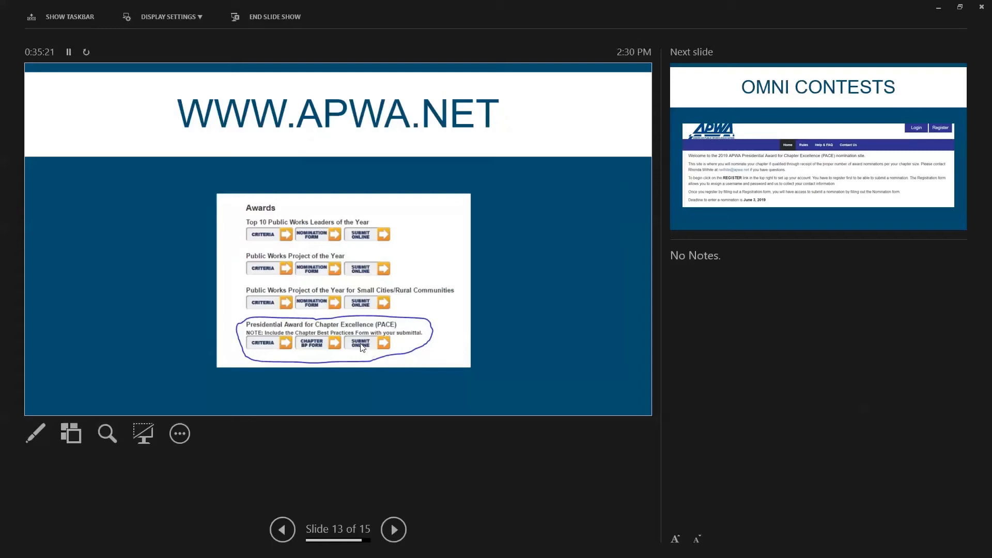
Advance to slide 14, OMNI Contests, showing the 2019 PACE nomination site welcome page
click(393, 529)
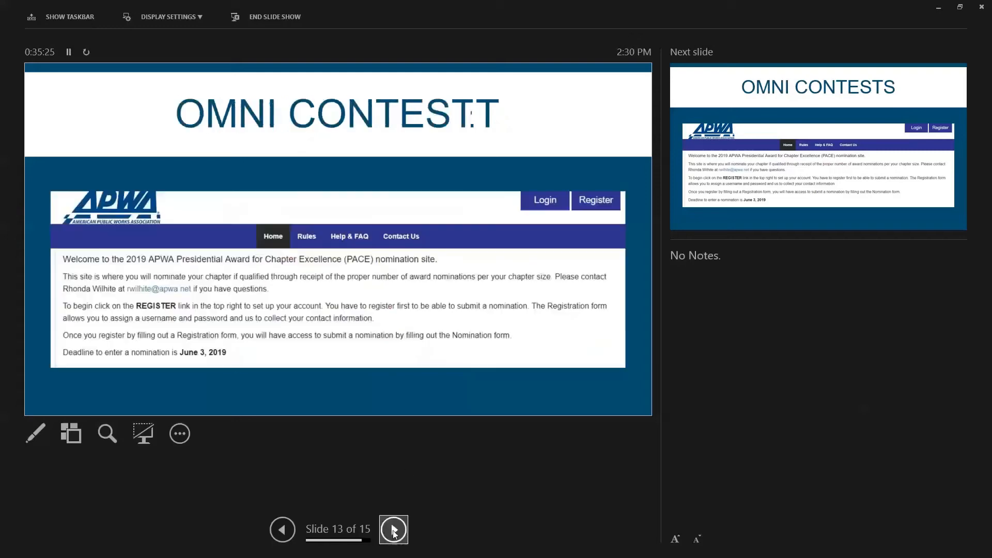
click(393, 530)
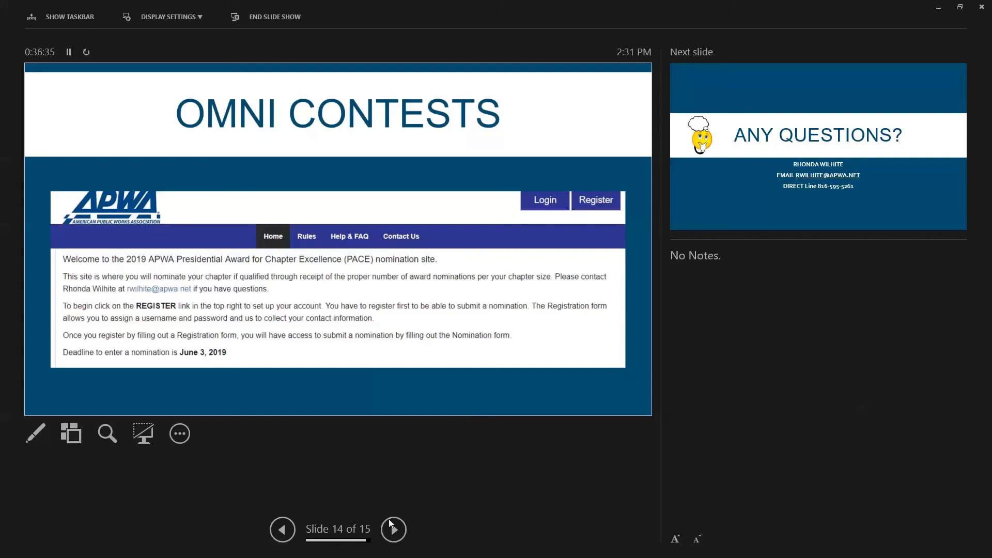
Advance to the final slide 15, Any Questions, with presenter contact details
click(393, 529)
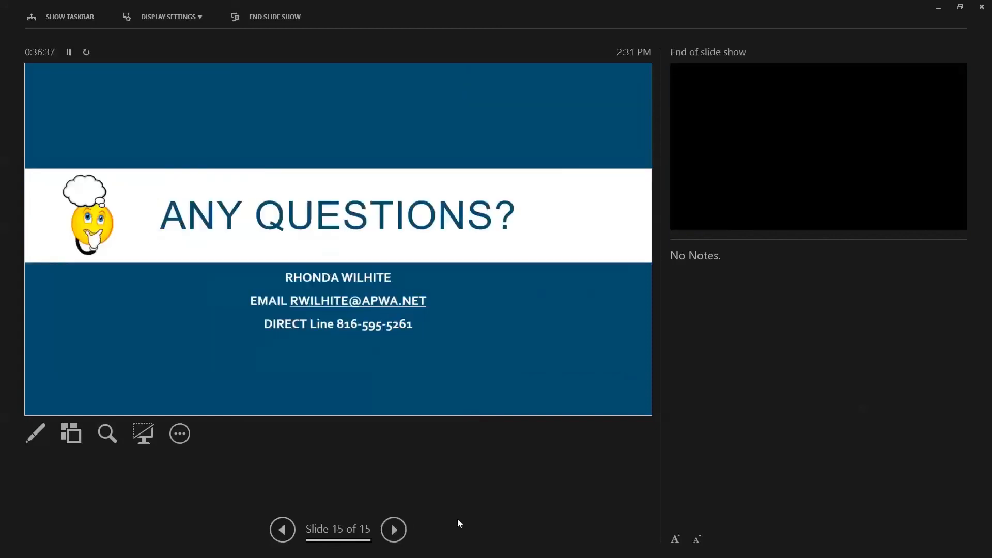
mouse_move(447, 502)
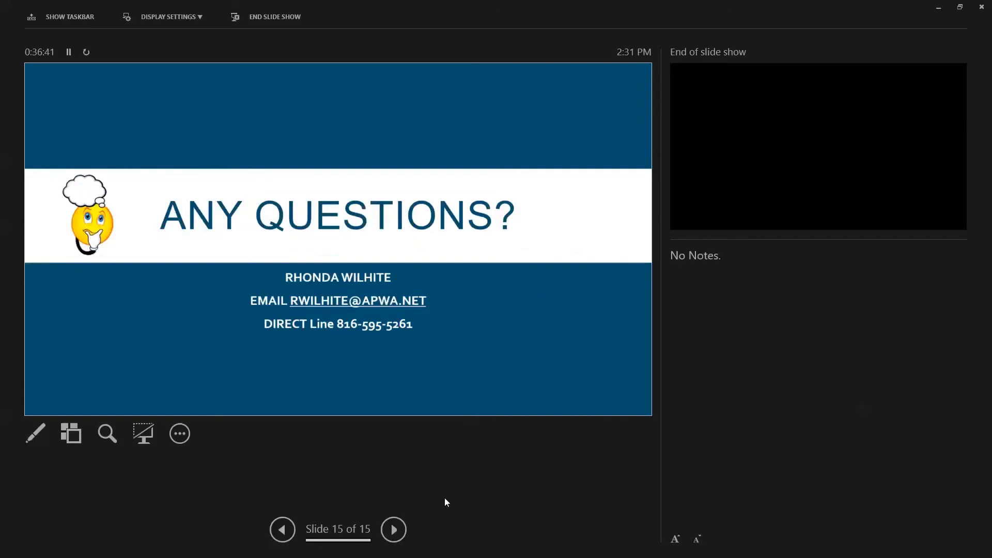
mouse_move(939, 334)
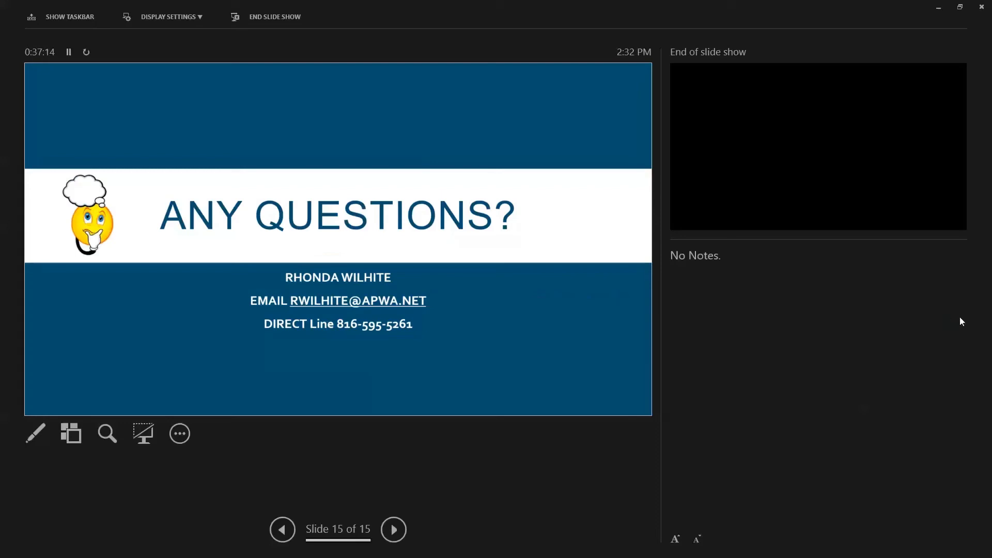
mouse_move(960, 280)
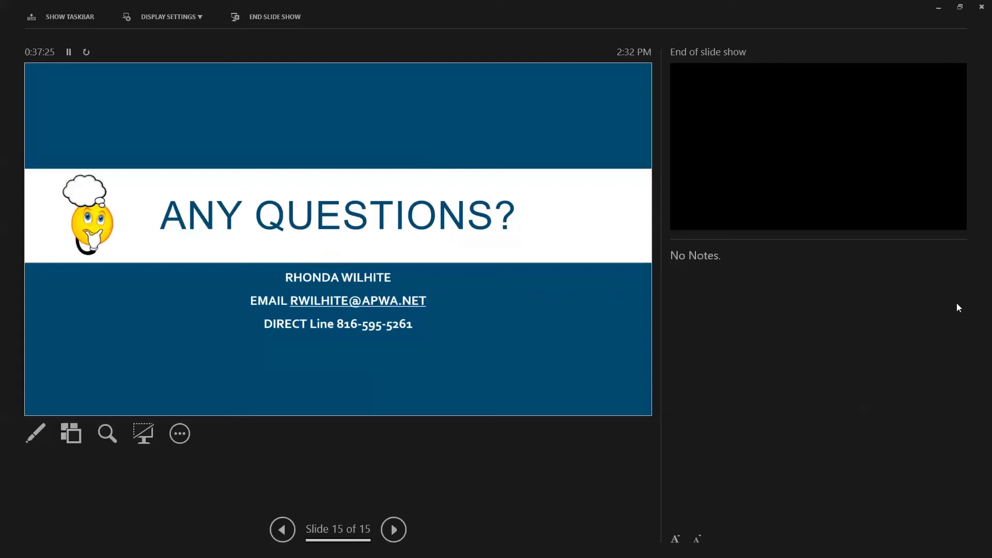
mouse_move(962, 284)
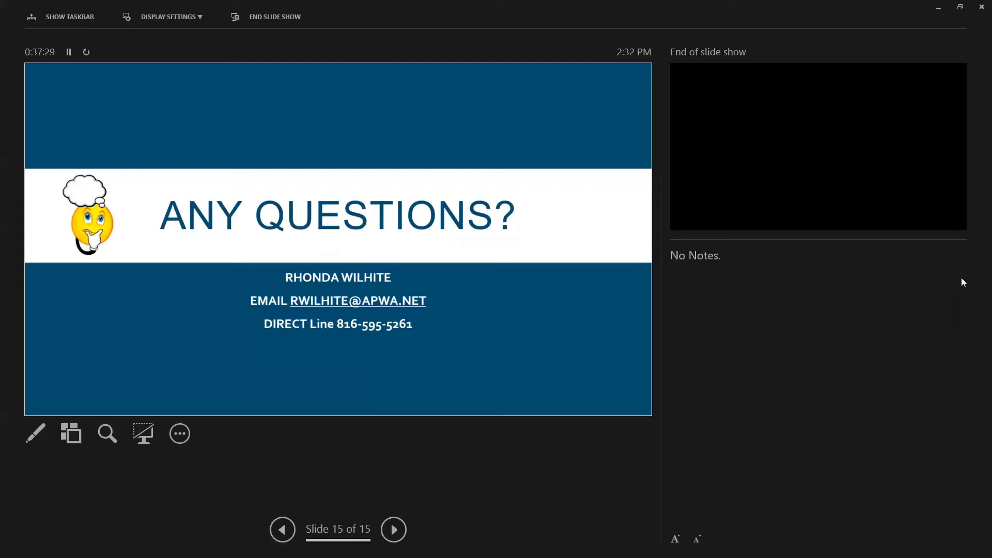
mouse_move(961, 278)
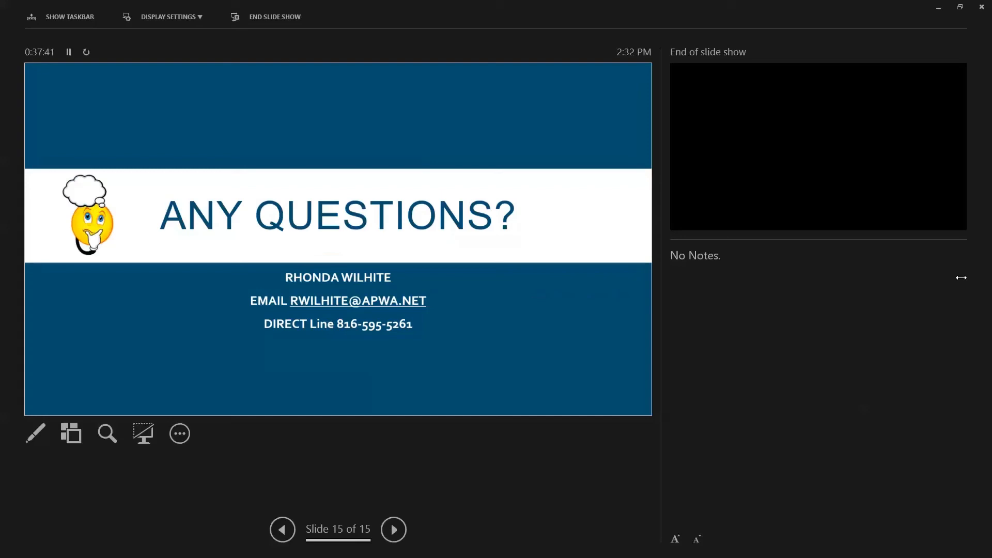
mouse_move(744, 176)
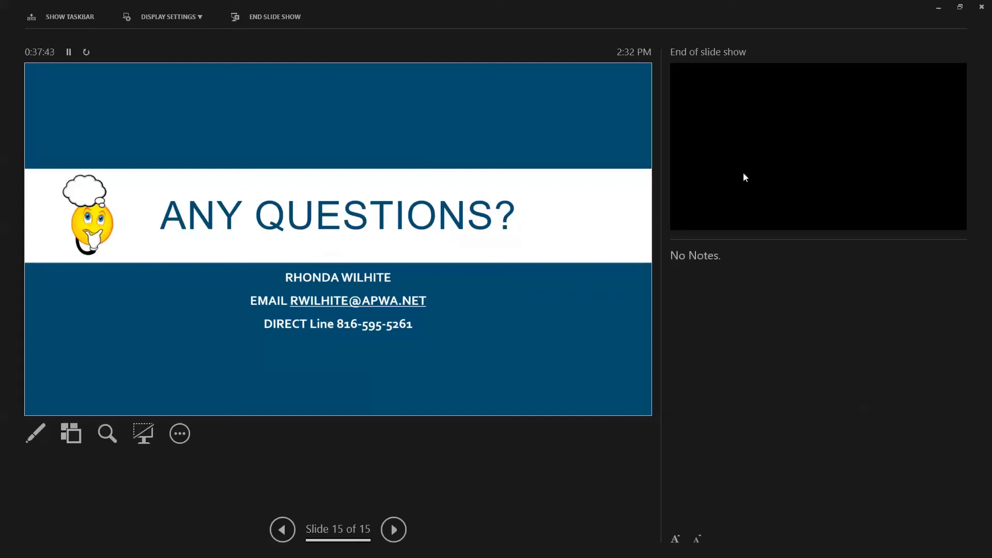